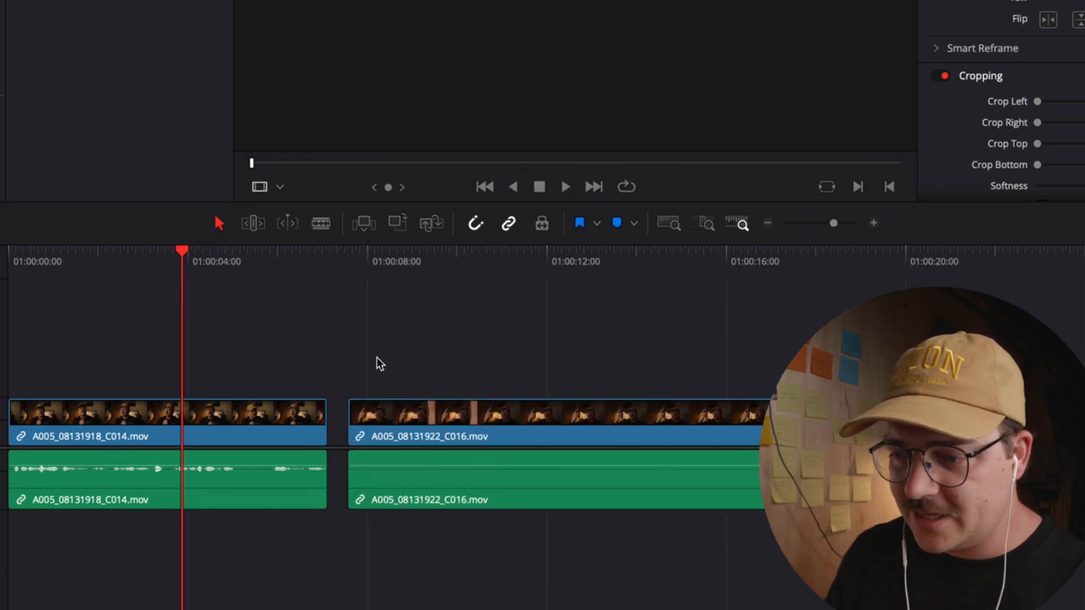
- Split clip A005_08131922_C016.mov at the playhead and remove the unwanted section
{"action": "left_click", "coordinate": [581, 261]}
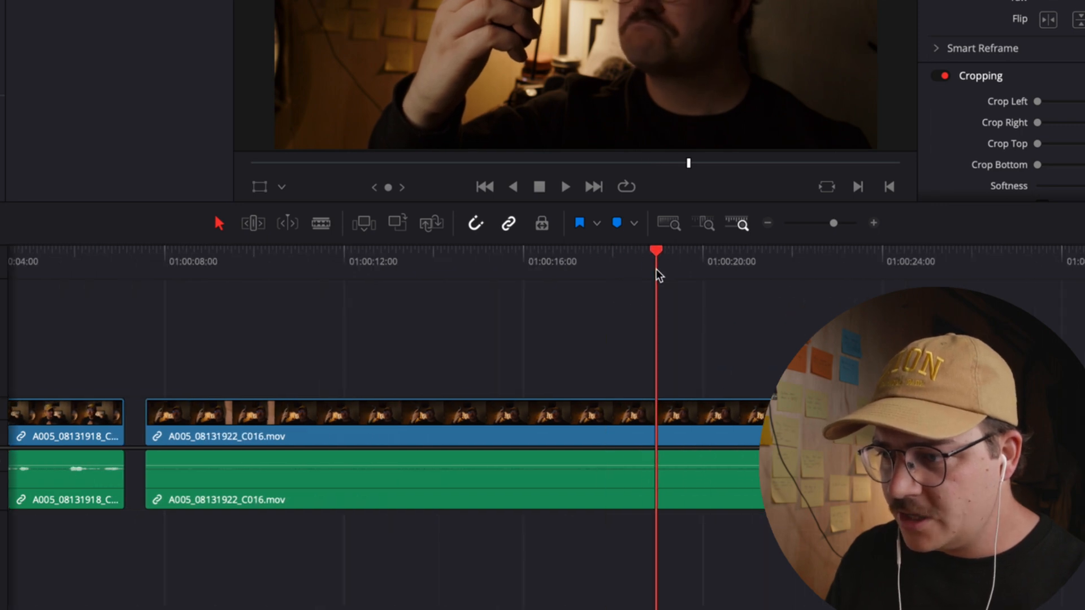
{"action": "left_click", "coordinate": [439, 415]}
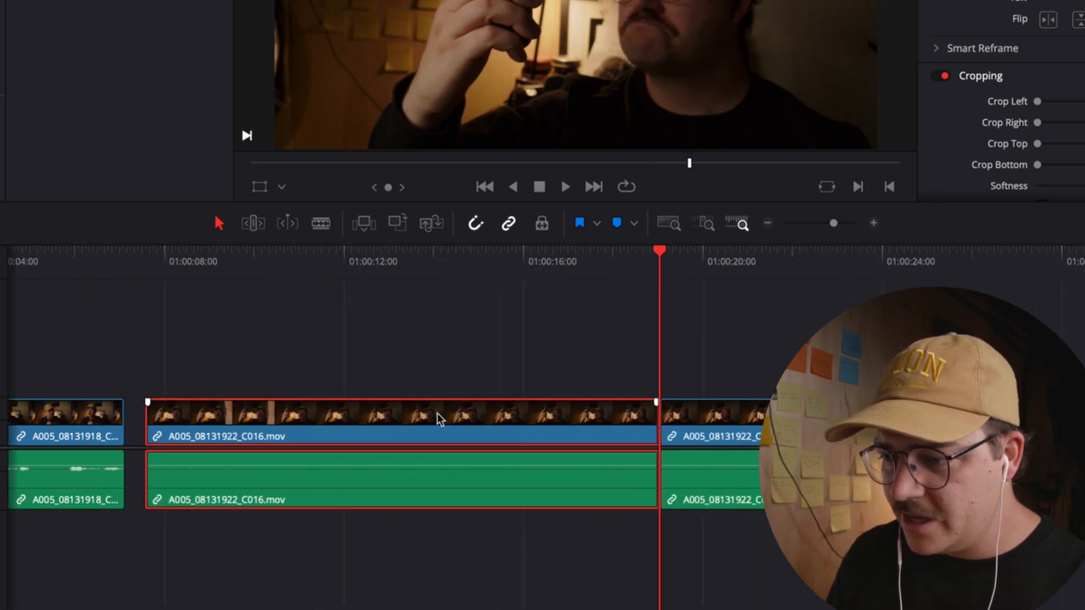
{"action": "left_click", "coordinate": [97, 252]}
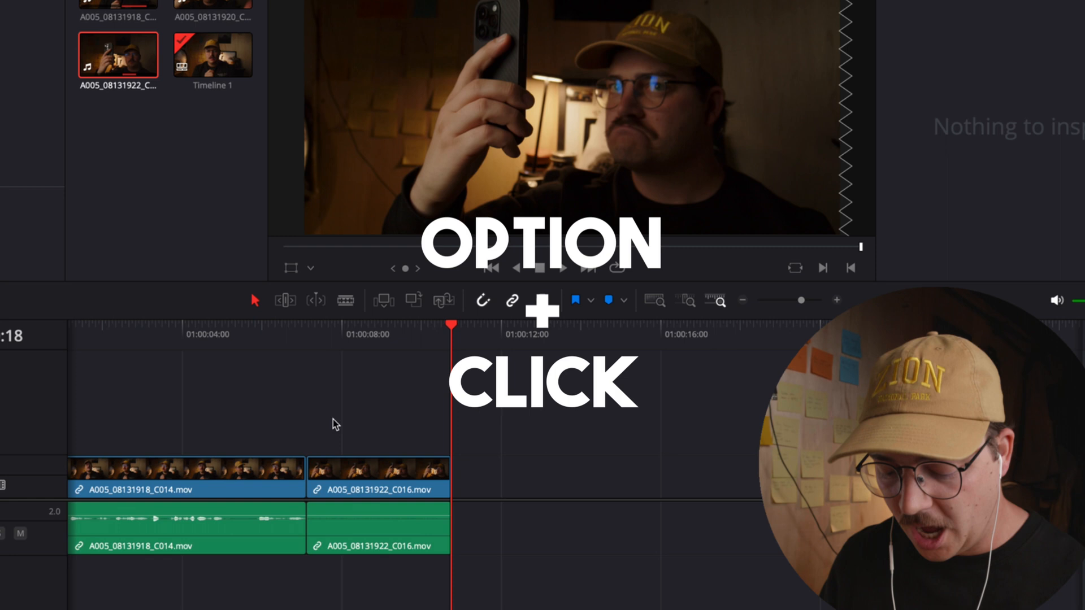
- Duplicate the shortened C016 clip onto track V2 directly above the original
{"action": "left_click", "coordinate": [379, 477]}
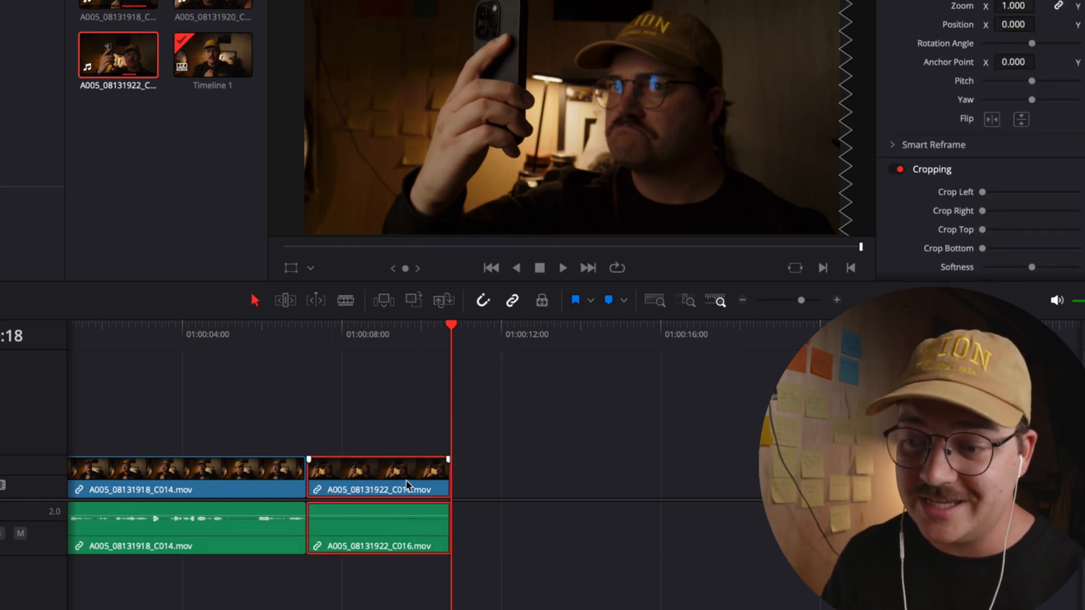
{"action": "left_click", "coordinate": [392, 443]}
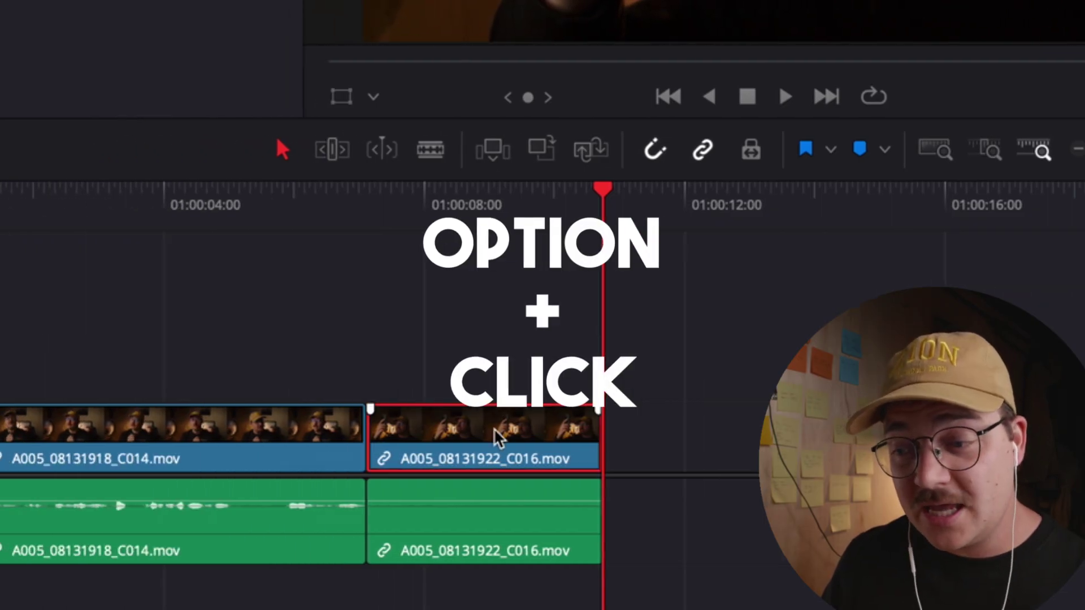
{"action": "left_click", "coordinate": [485, 437]}
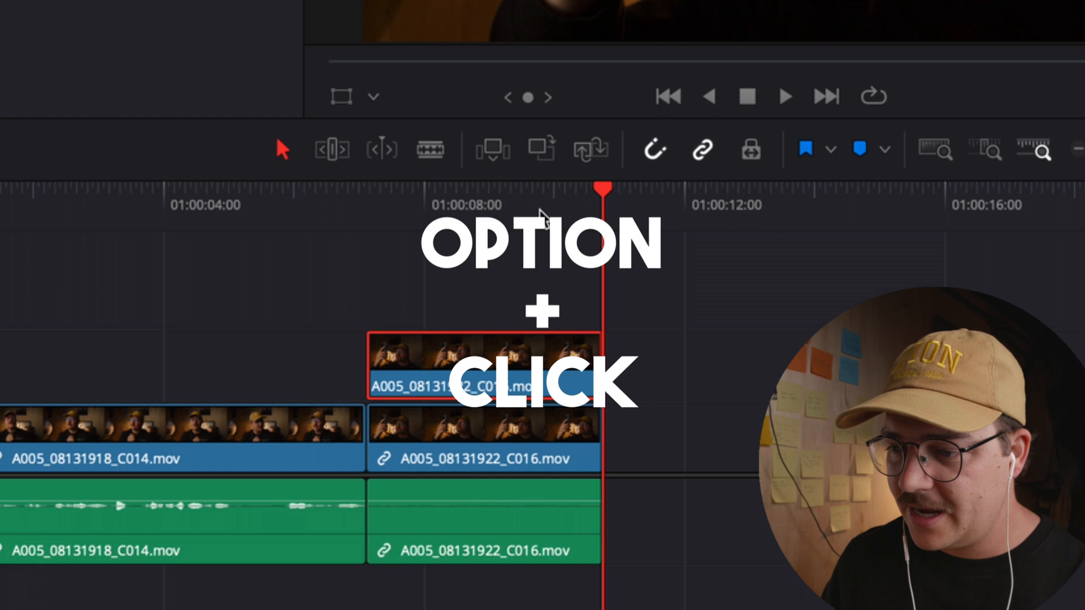
{"action": "left_click", "coordinate": [505, 356]}
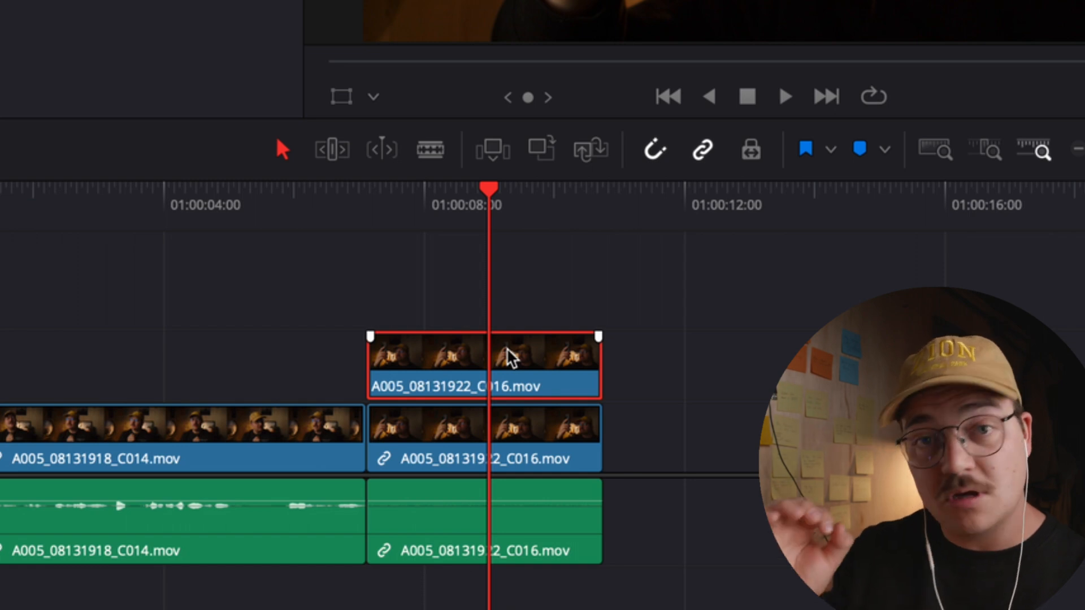
- Switch the selected V2 clip to the Fusion page showing MediaIn1 and MediaOut1
{"action": "key", "text": "r"}
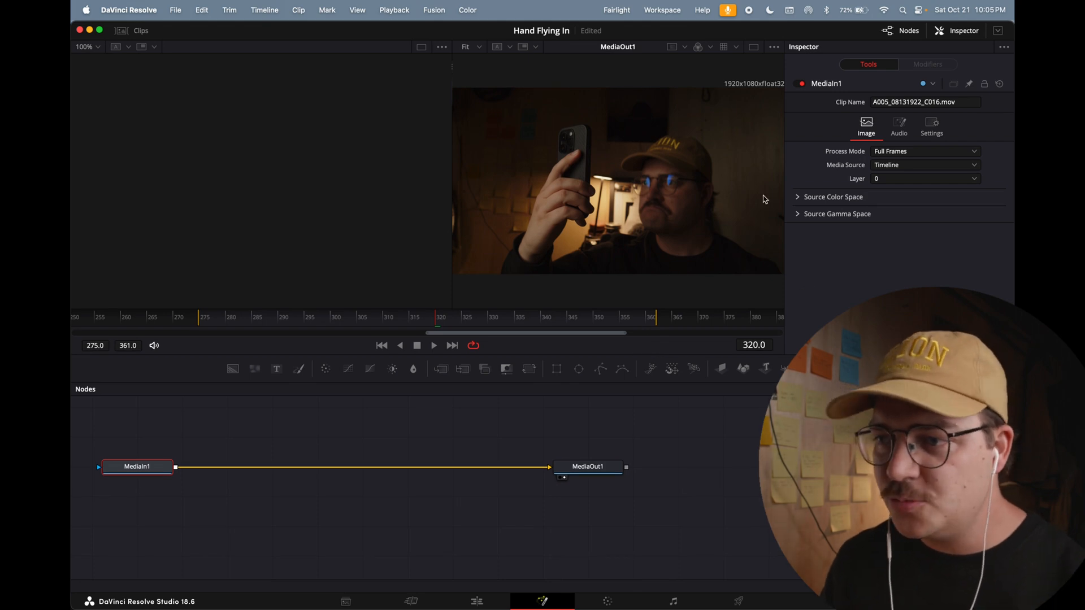
{"action": "mouse_move", "coordinate": [87, 62]}
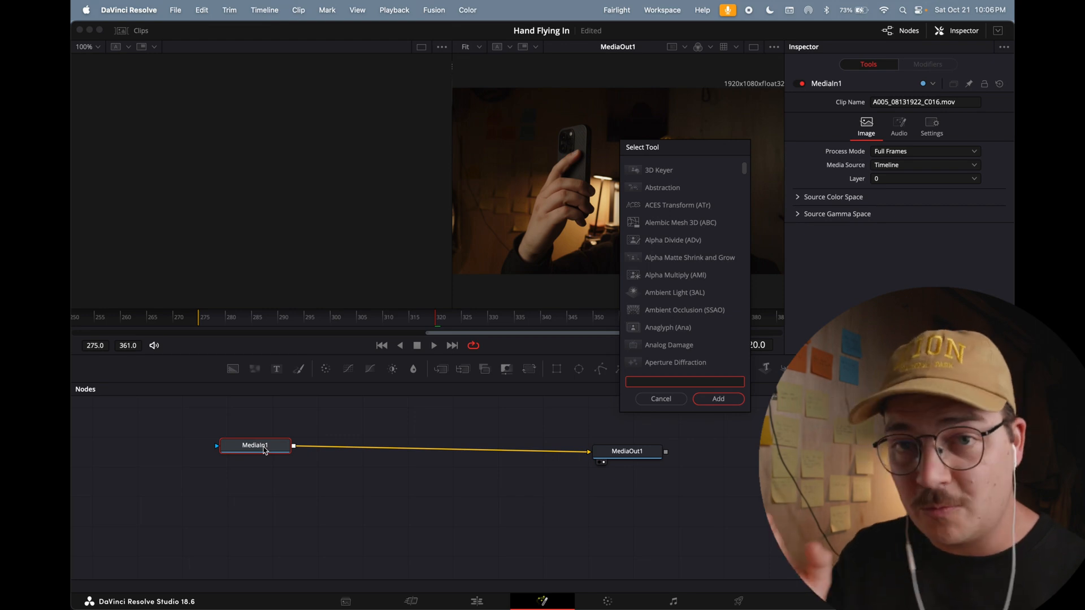
- Add a Magic Mask node between MediaIn1 and MediaOut1 via Select Tool search
{"action": "type", "text": "magic mas"}
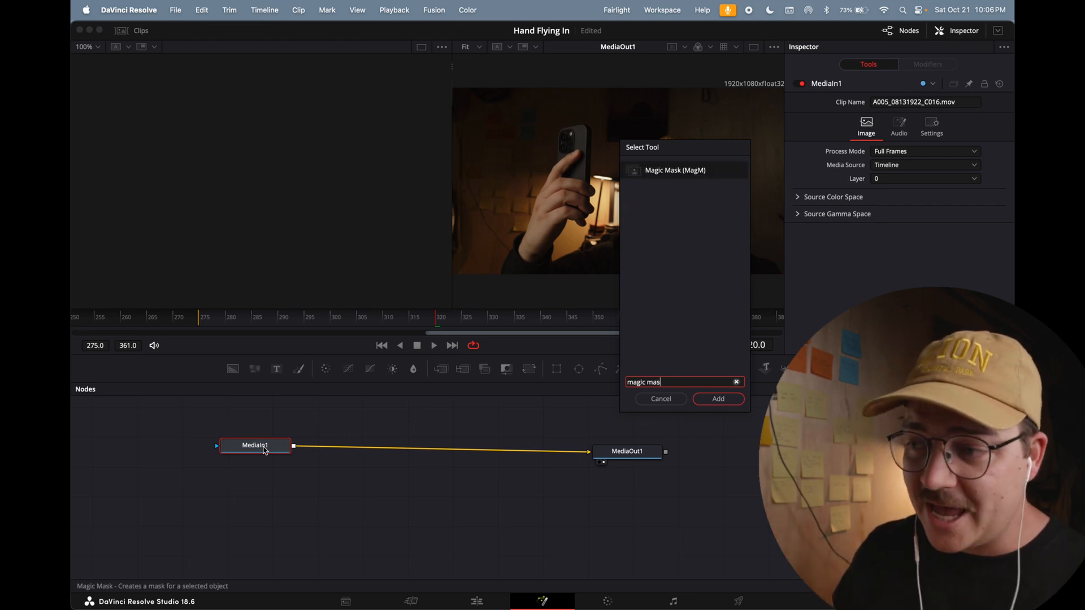
{"action": "left_click", "coordinate": [718, 399]}
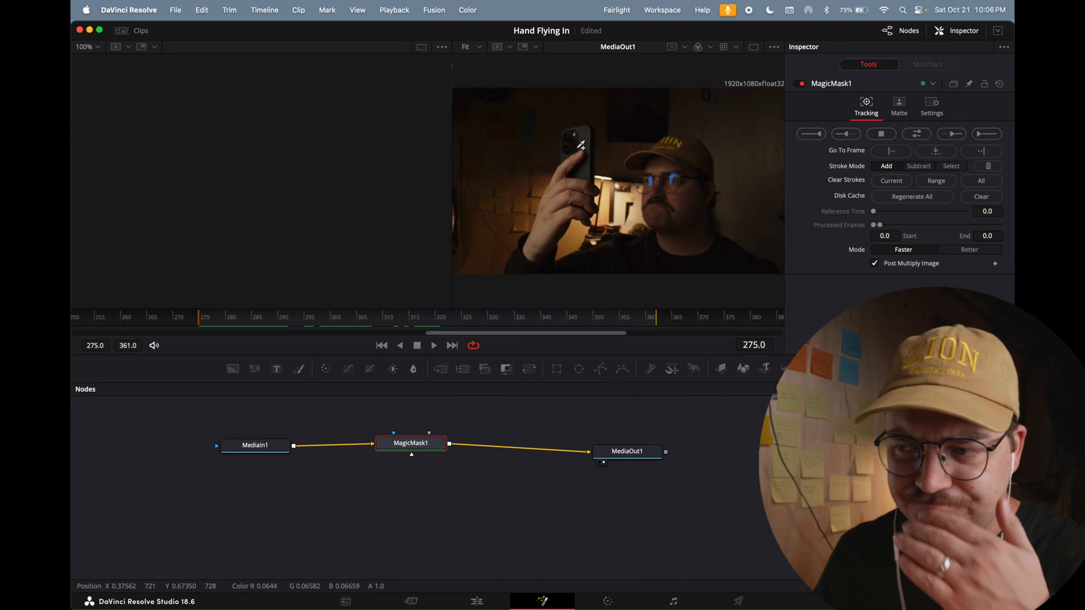